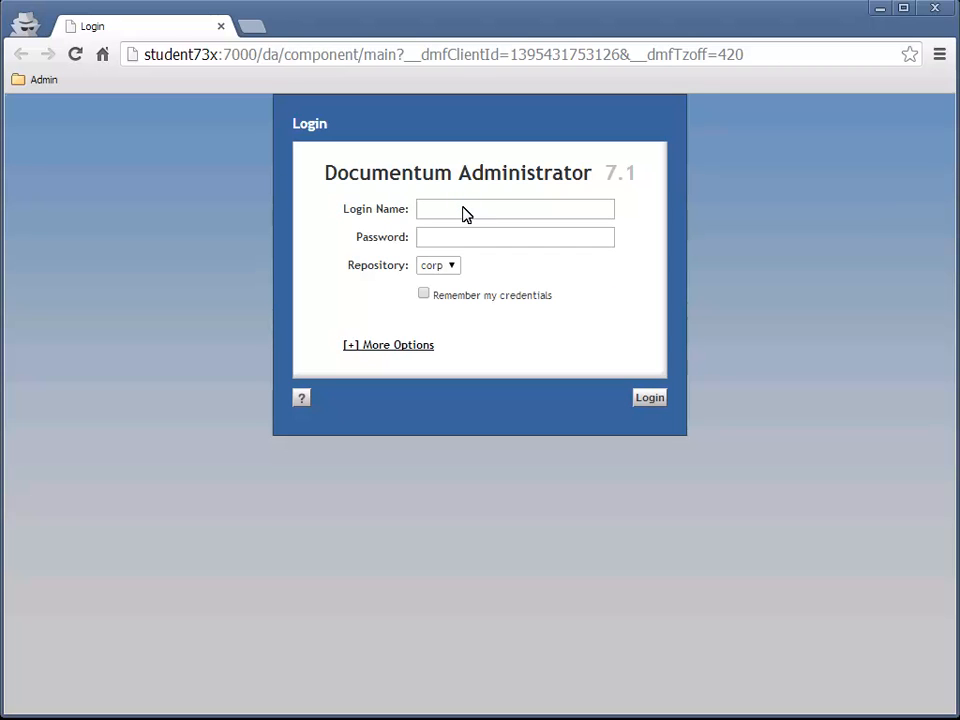
- Log in to the corp repository as dmadmin
text(dmadmin)
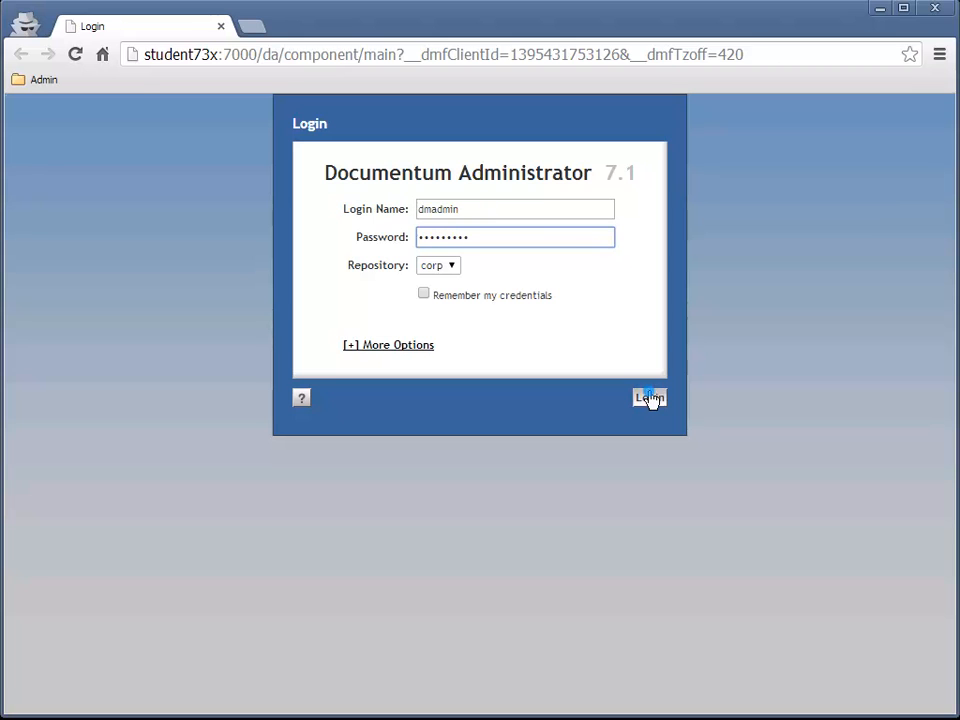
click(648, 398)
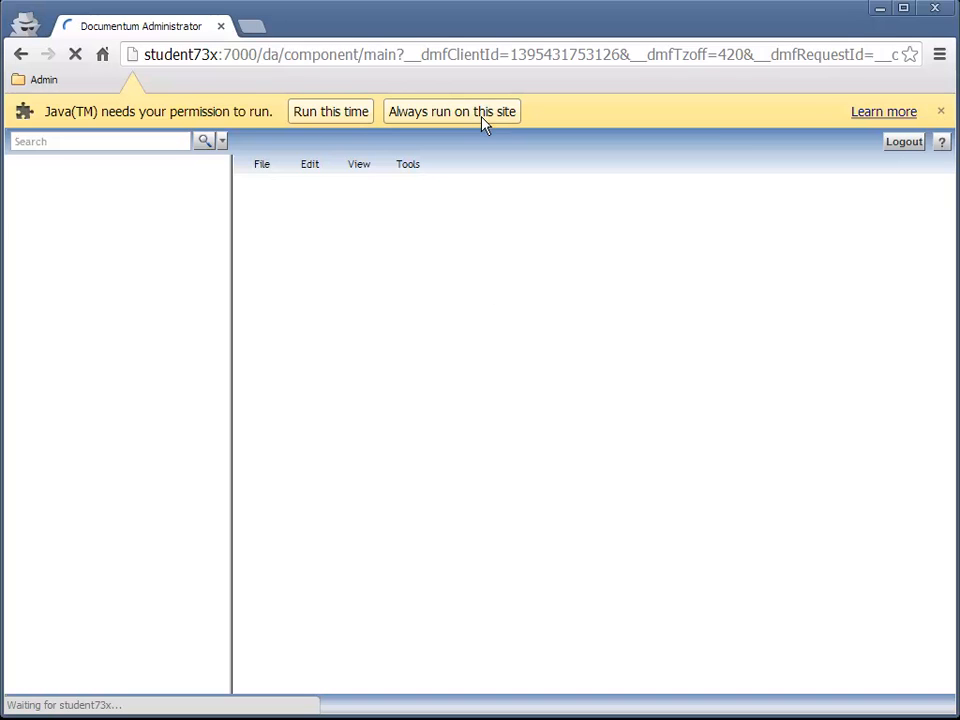
- Allow Java for this site and show the empty Work Queue Policies list under Work Queue Management
click(452, 112)
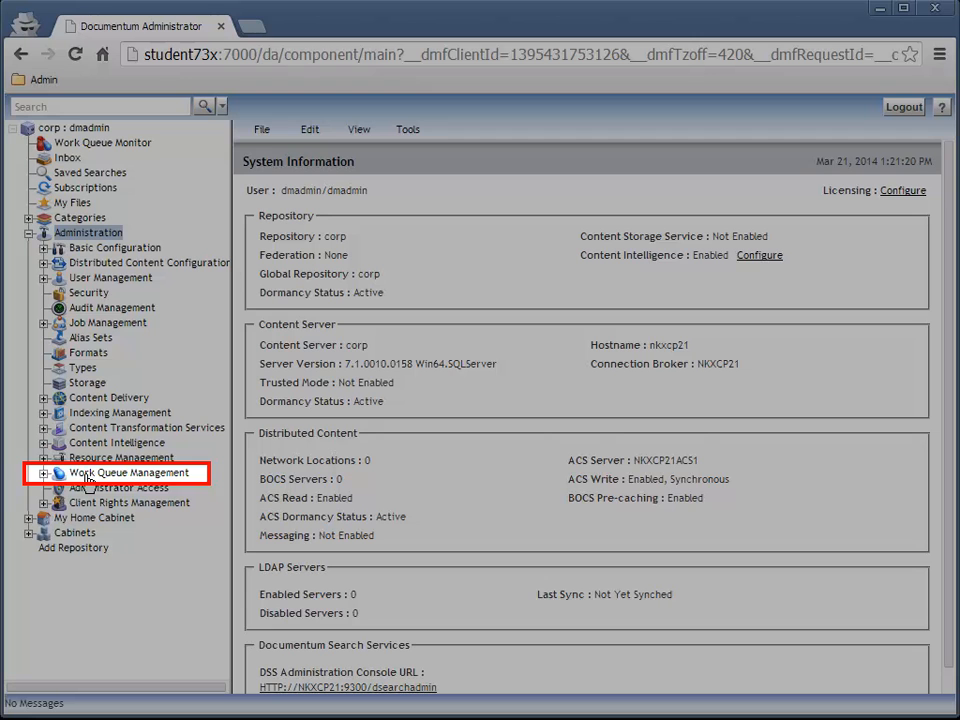
click(128, 472)
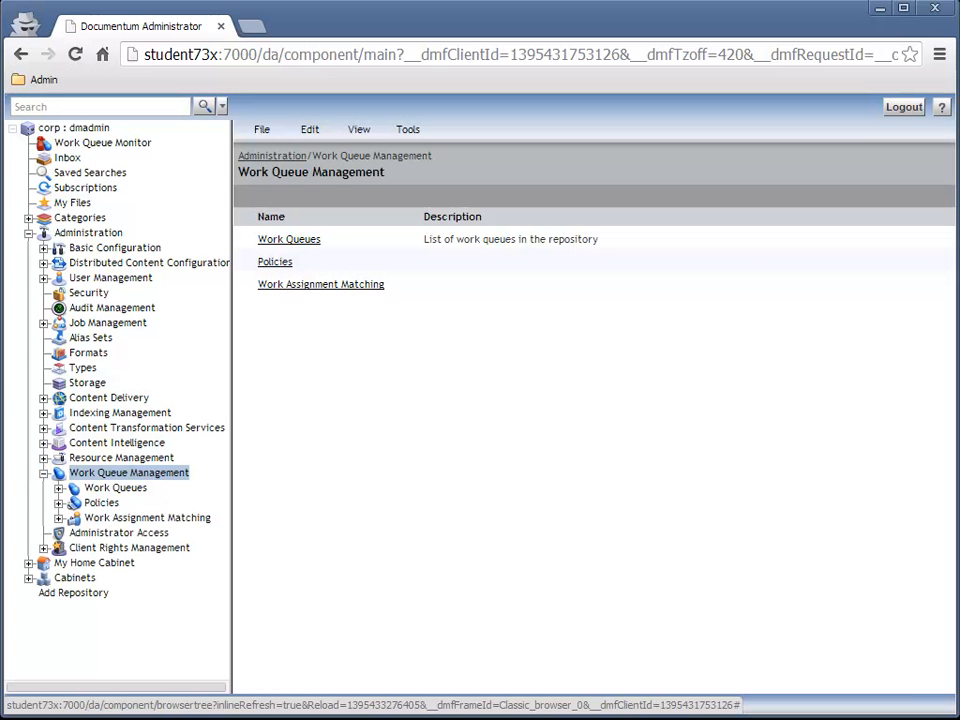
click(276, 260)
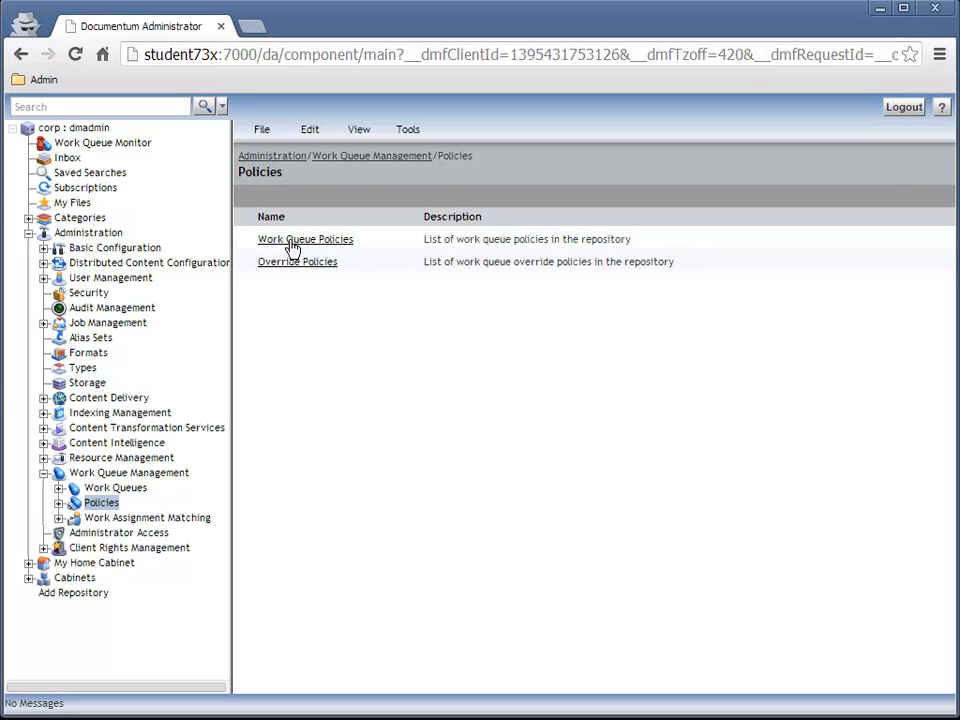
click(304, 240)
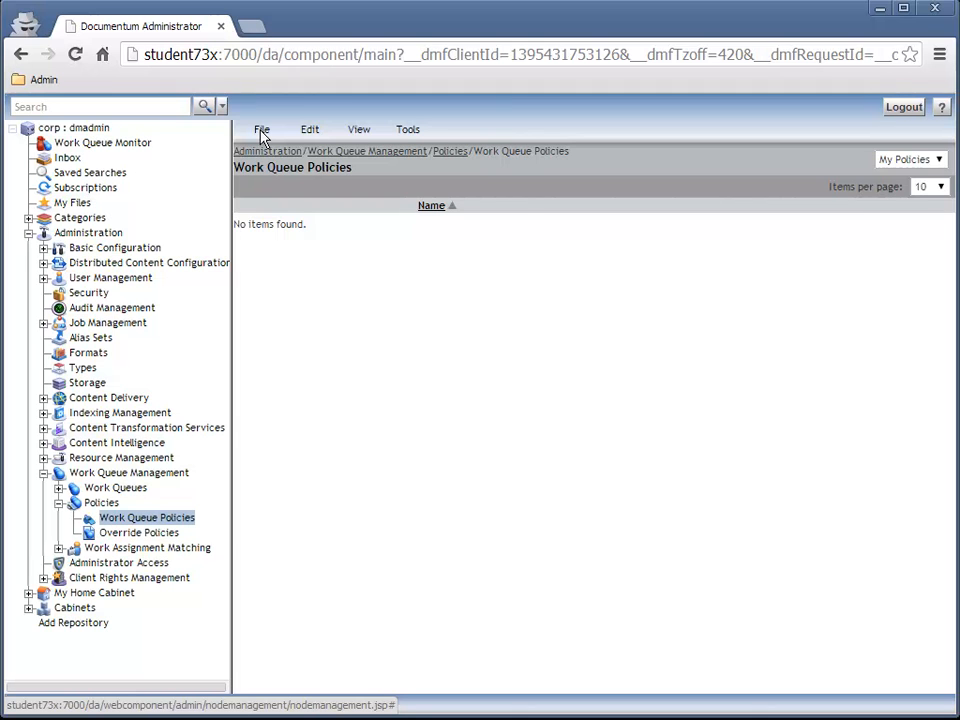
- Create work queue policy 'cia' with threshold 100, max priority 1, initial and increment priority 0
click(260, 128)
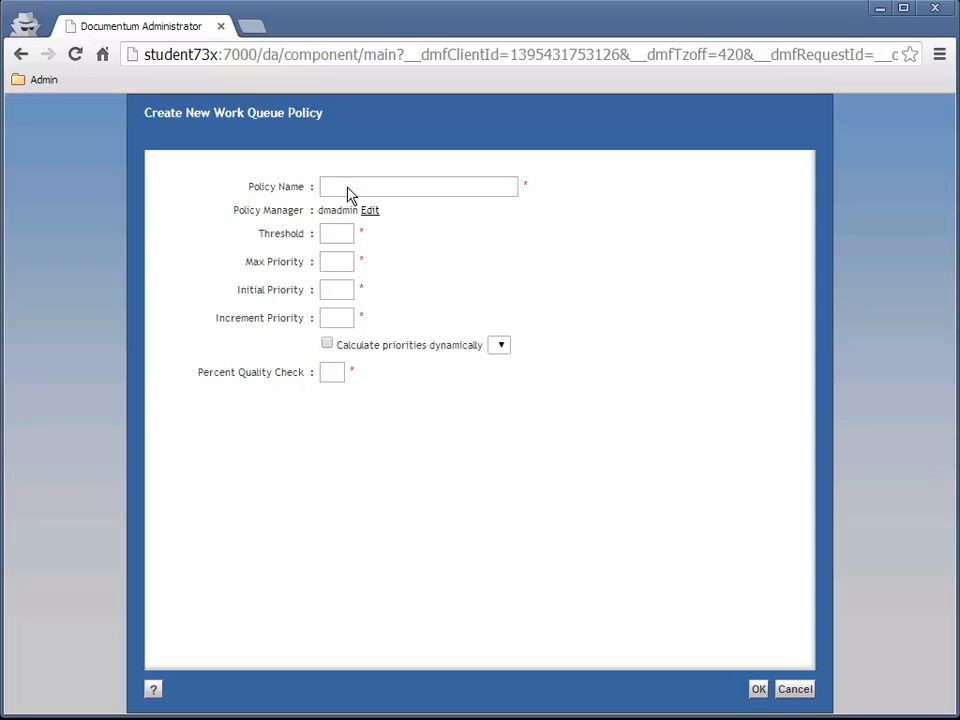
click(418, 186)
text(cia)
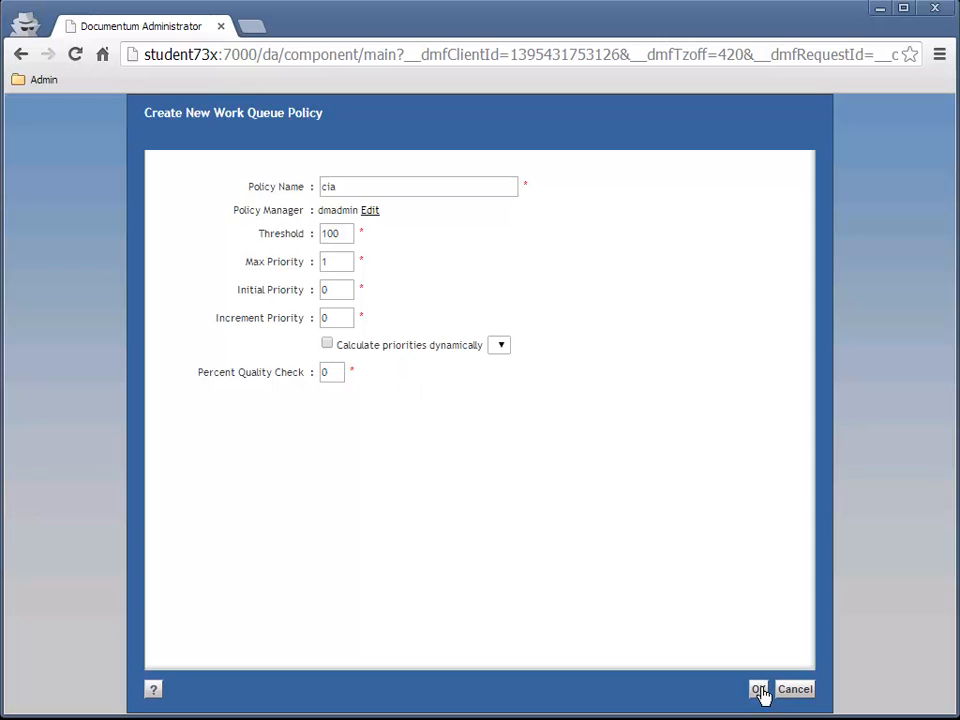
click(760, 688)
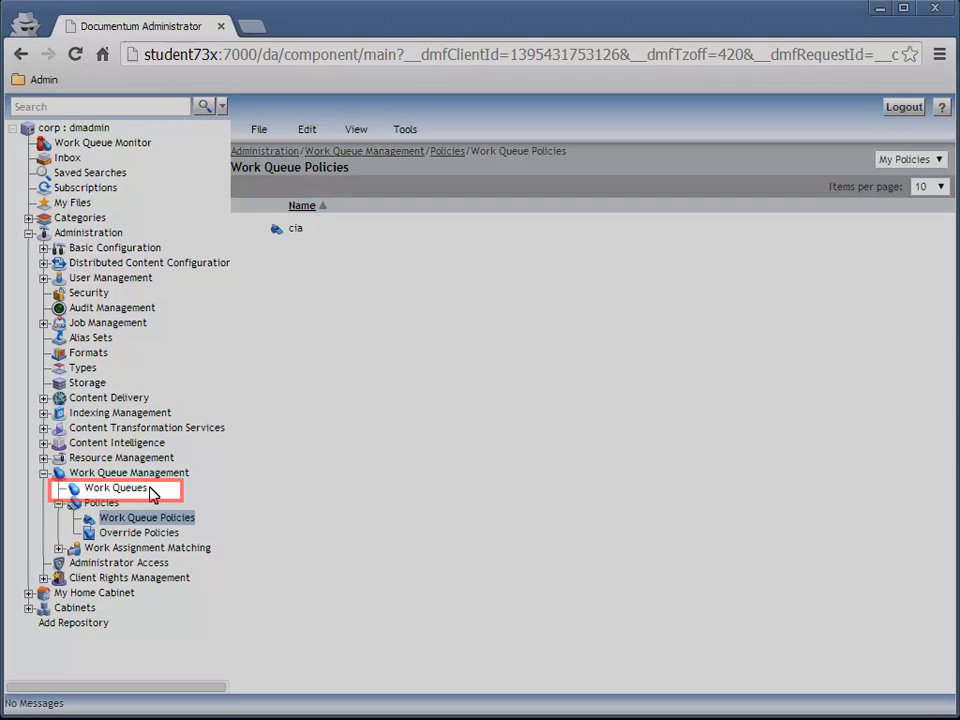
- Create work queue category 'cia' with description 'Concordant Insurance' from the Work Queues list
click(116, 488)
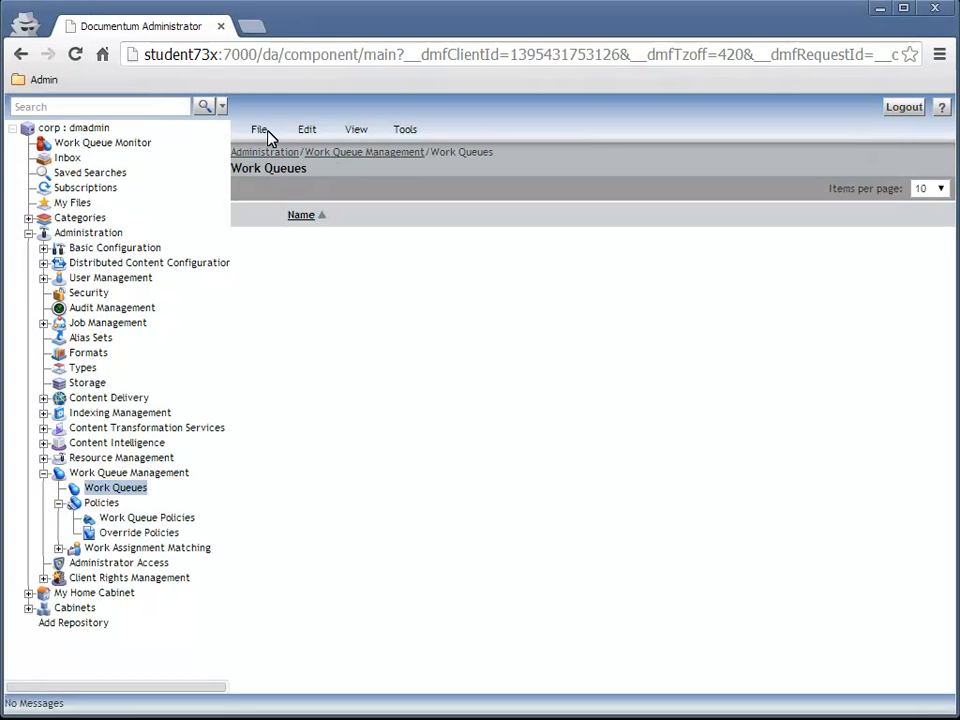
click(260, 128)
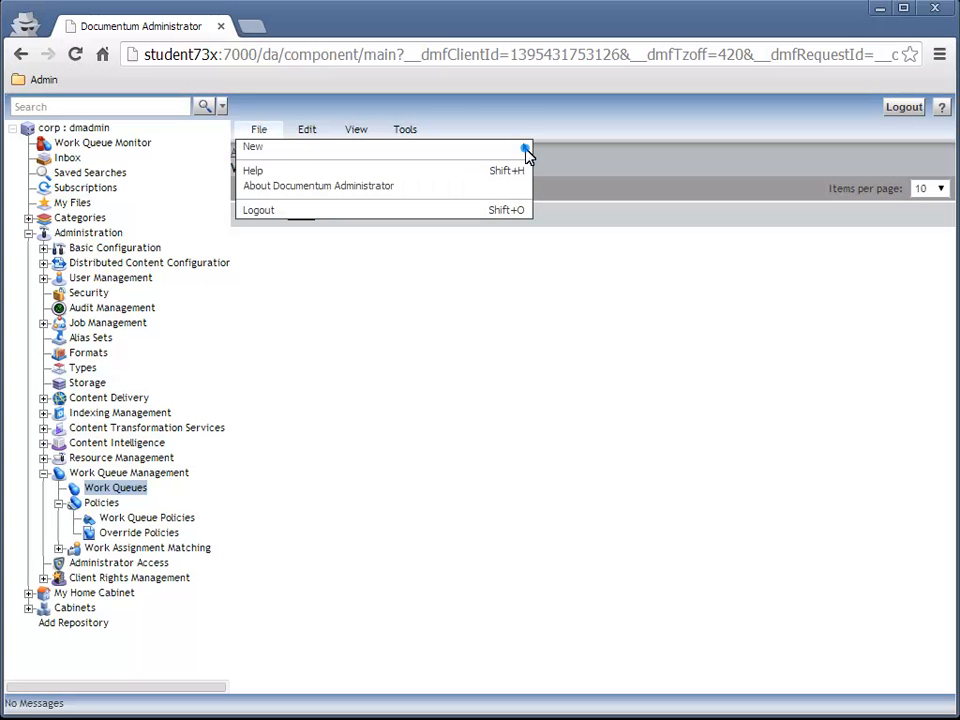
click(252, 148)
text(C)
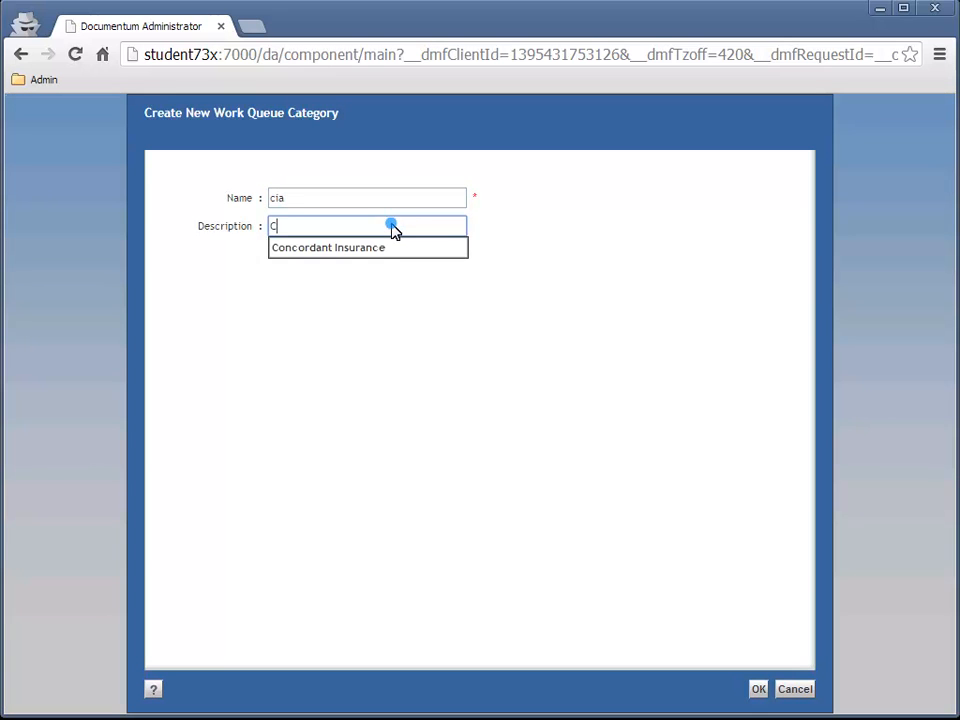
text(oncordant Insurance)
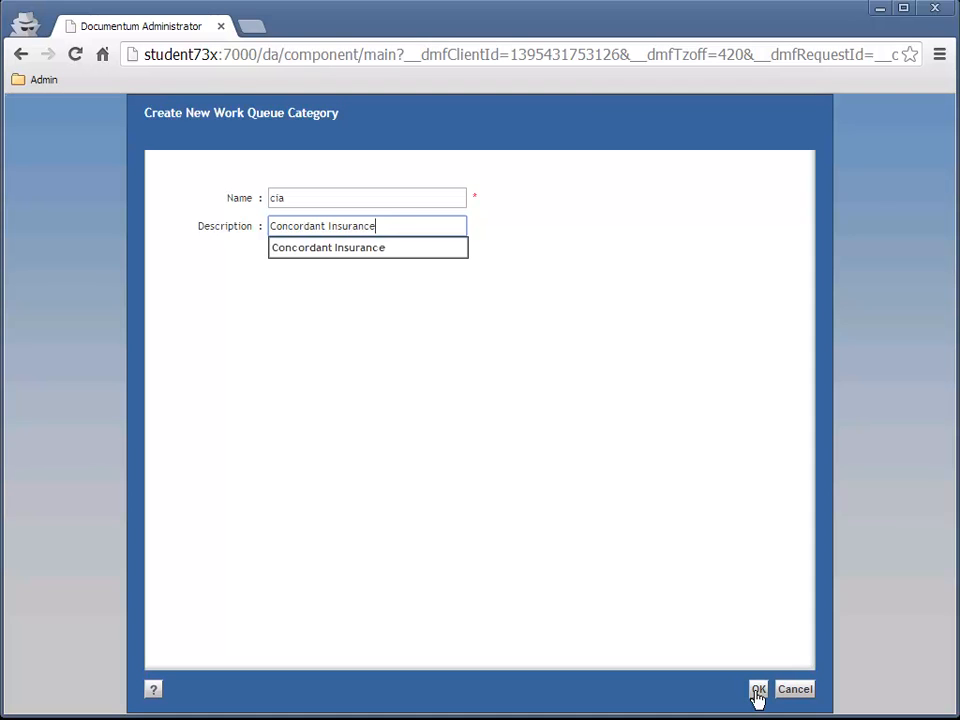
click(758, 688)
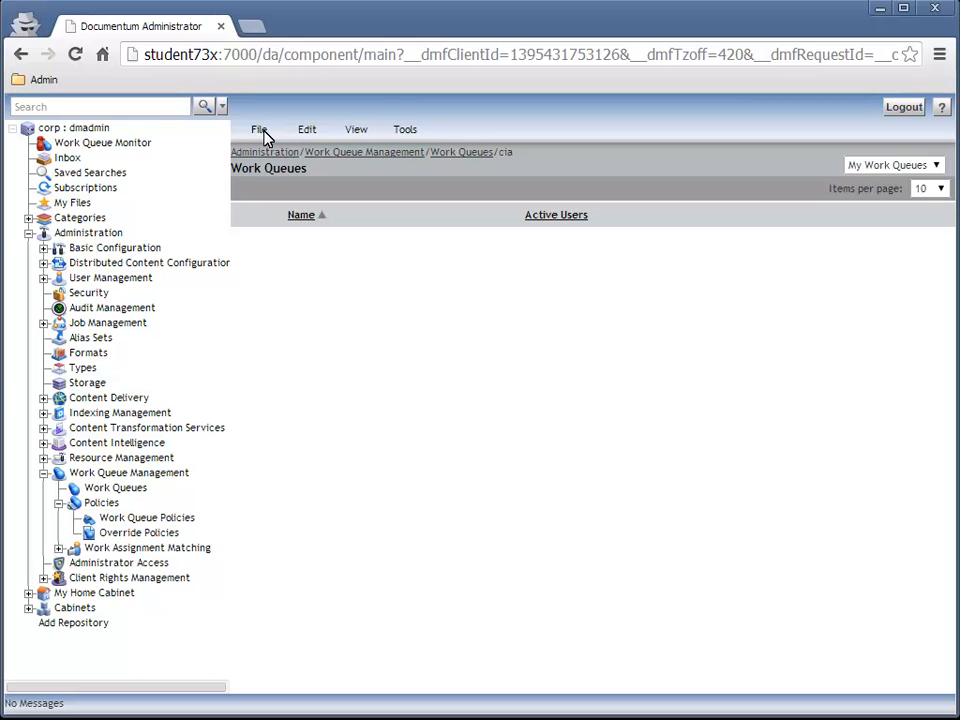
- Create work queue 'claims queue' in the cia category using the cia policy
click(260, 128)
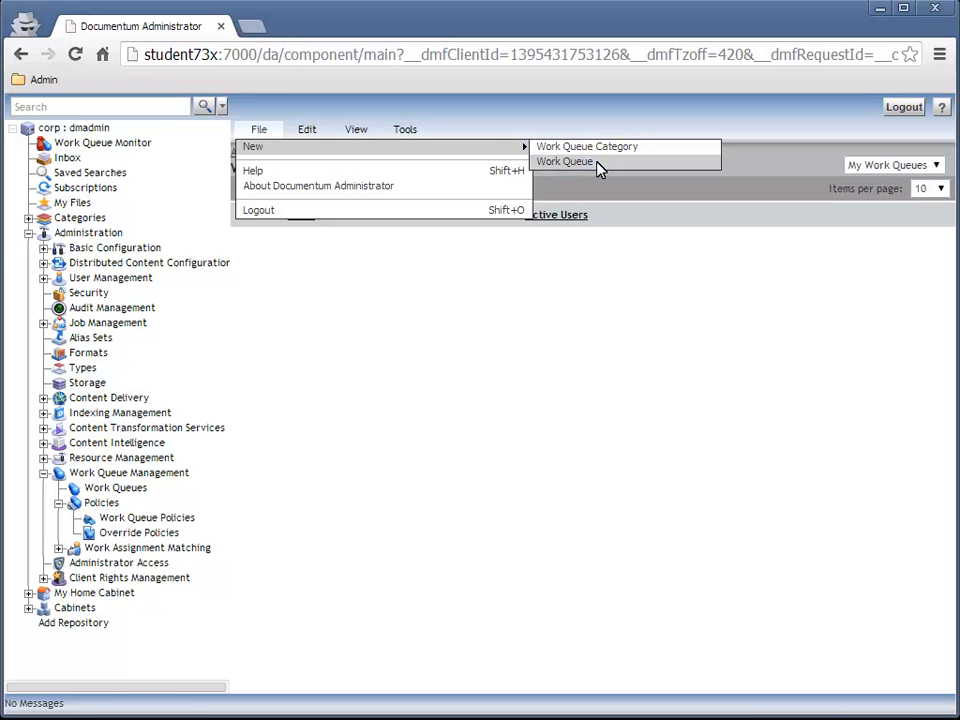
click(564, 160)
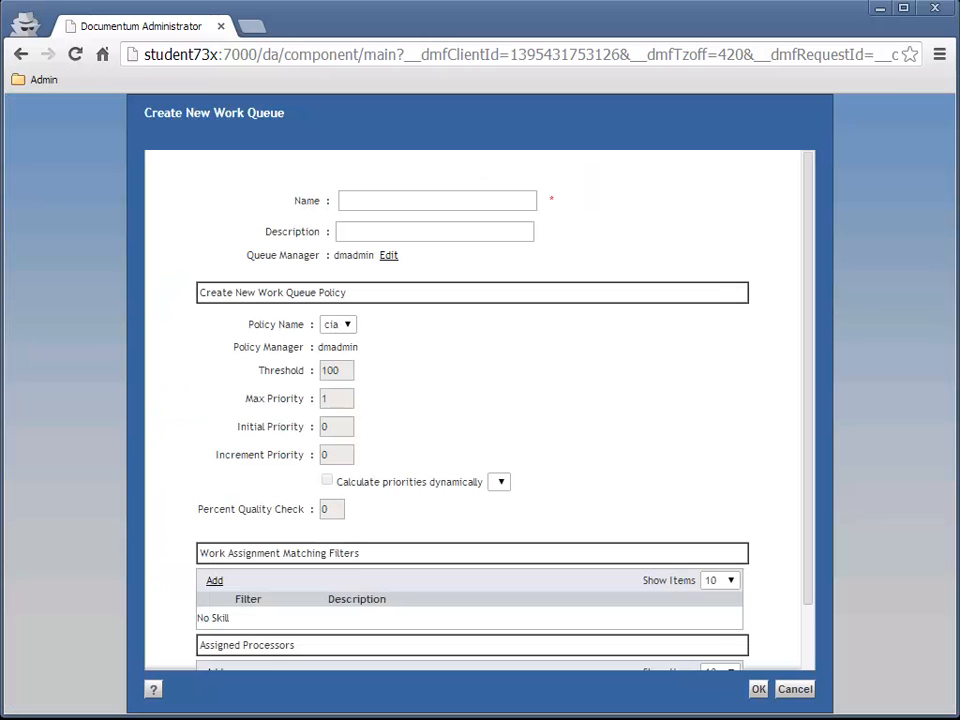
text(claims queue)
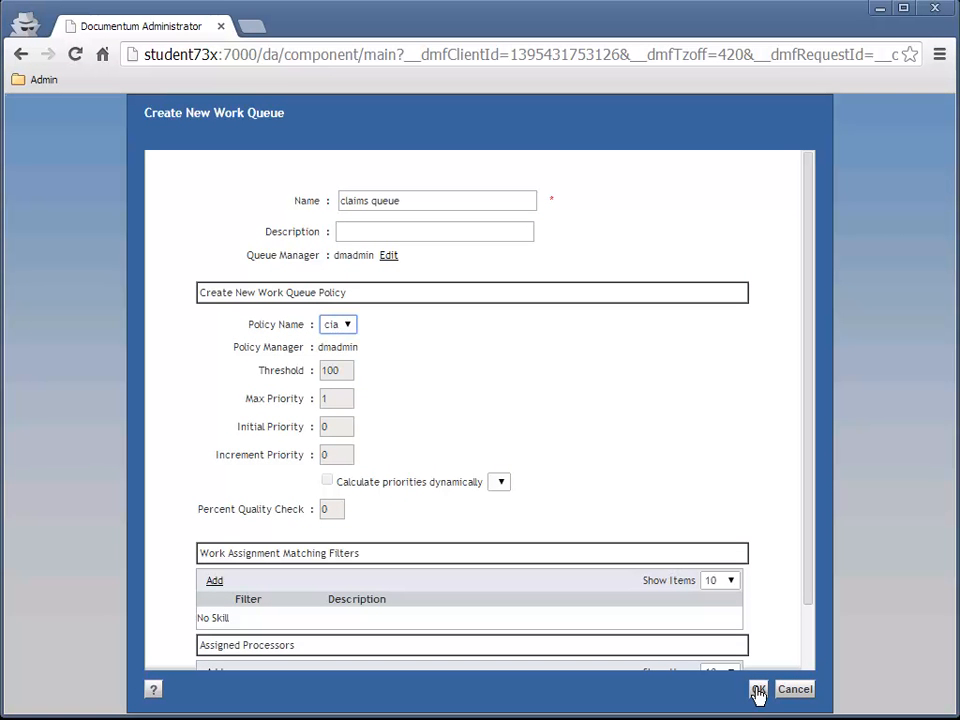
click(758, 688)
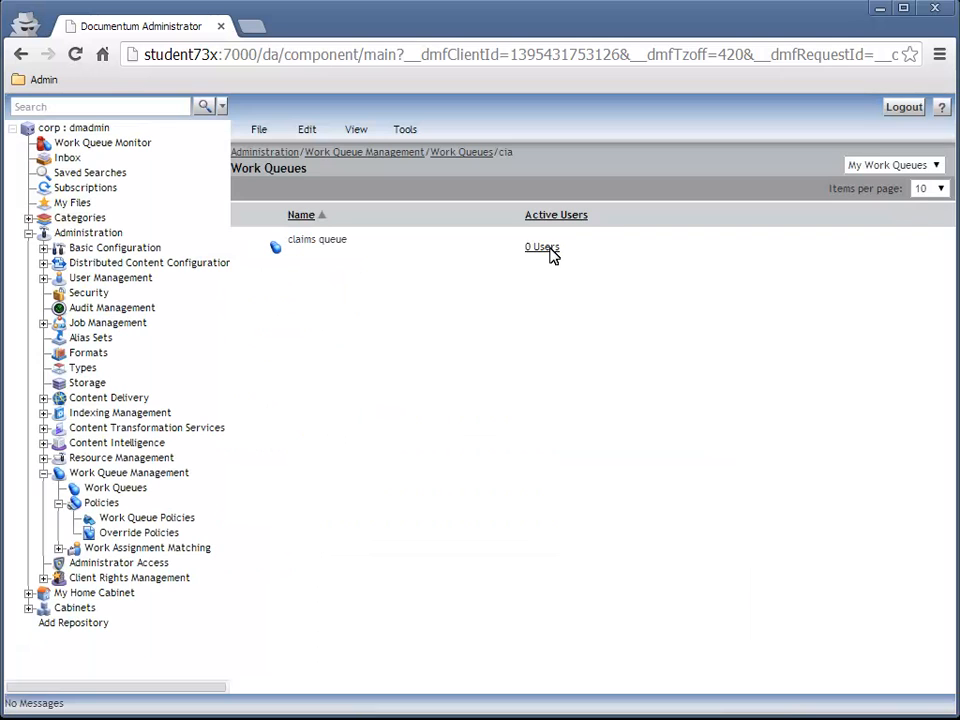
mouse_move(542, 248)
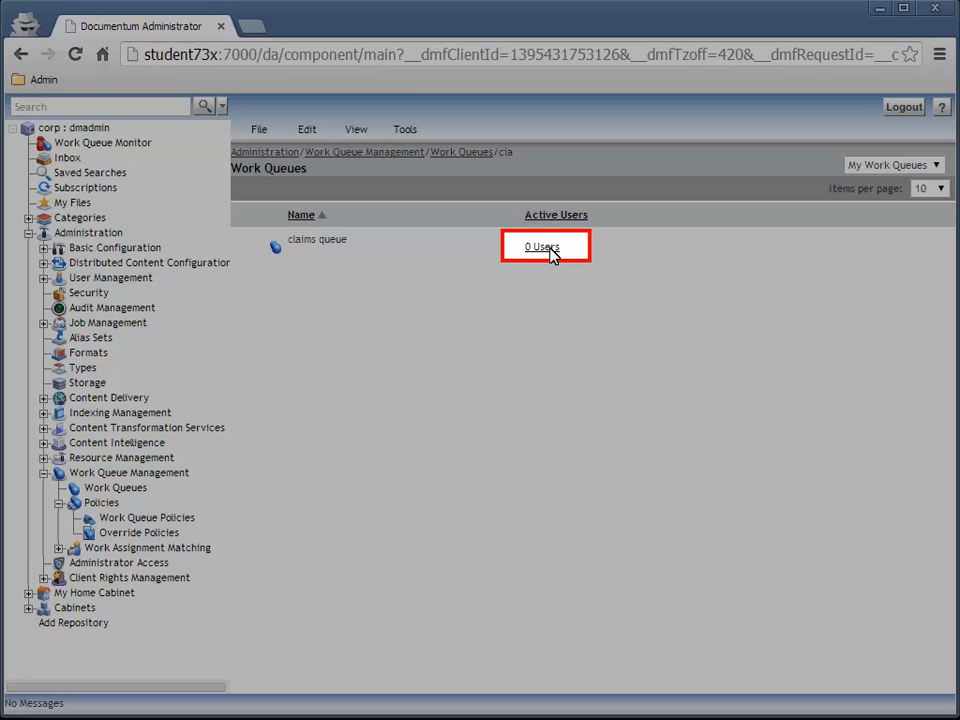
- Add queue_advance_processor, queue_manager and queue_processor as members of claims queue
click(542, 248)
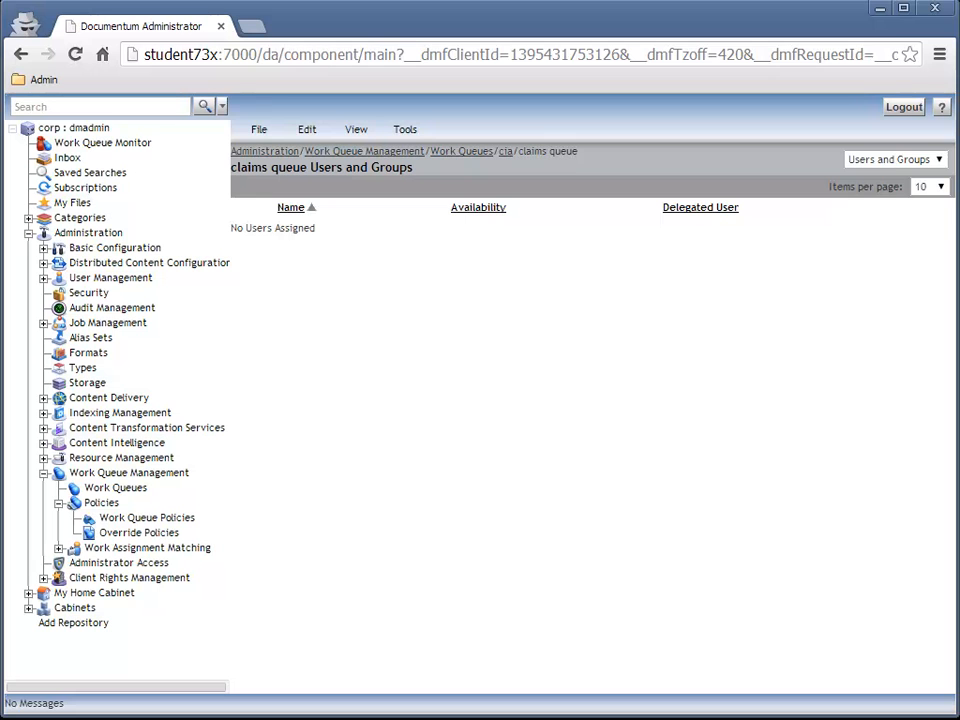
mouse_move(260, 128)
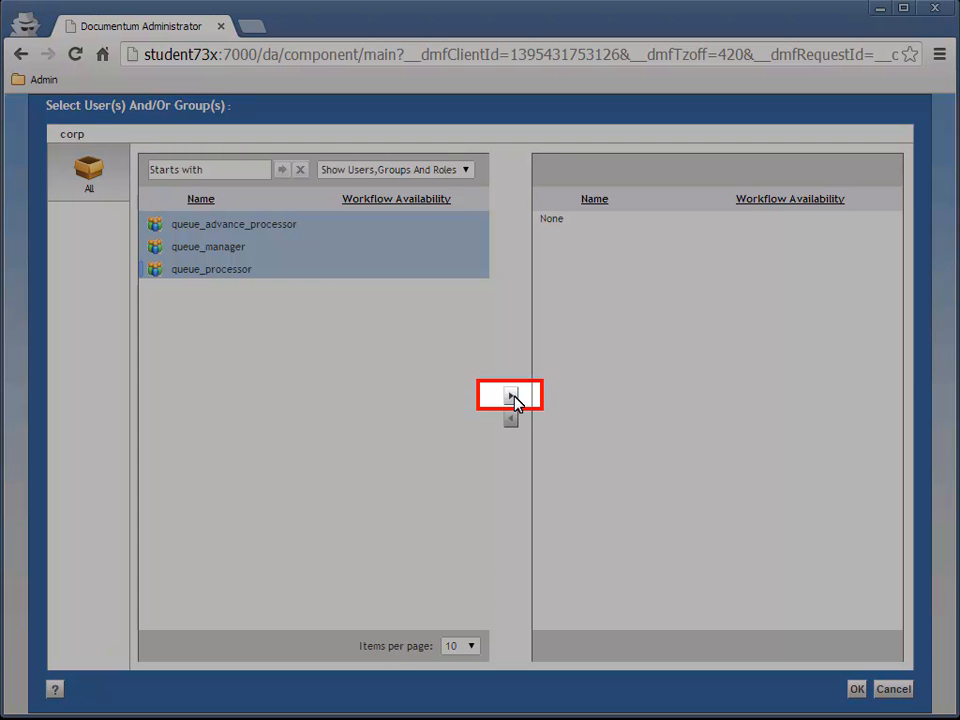
click(510, 396)
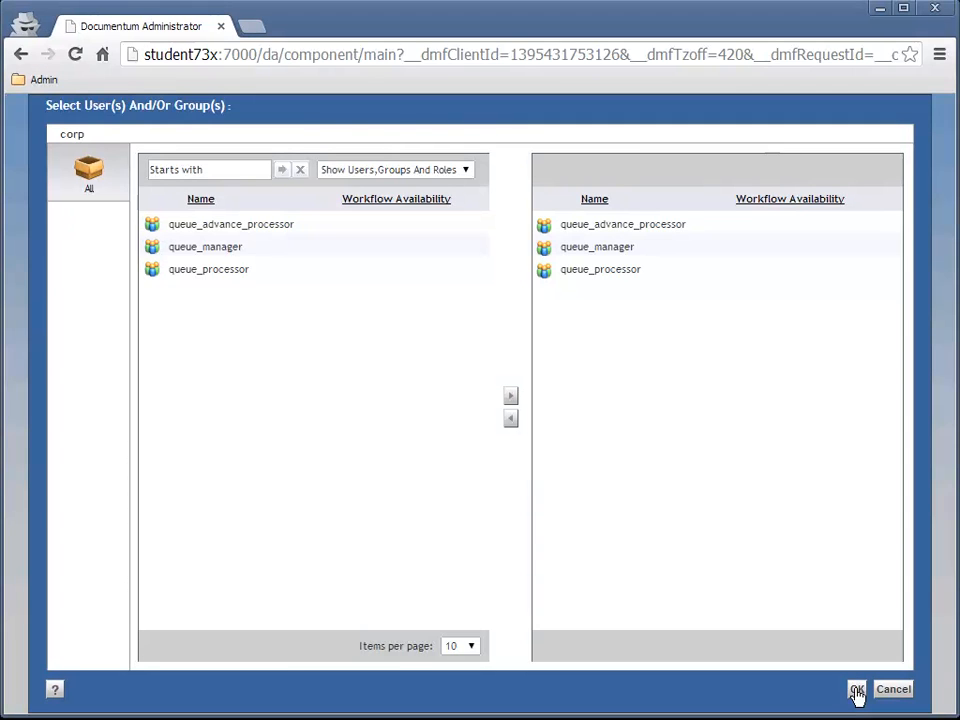
click(856, 688)
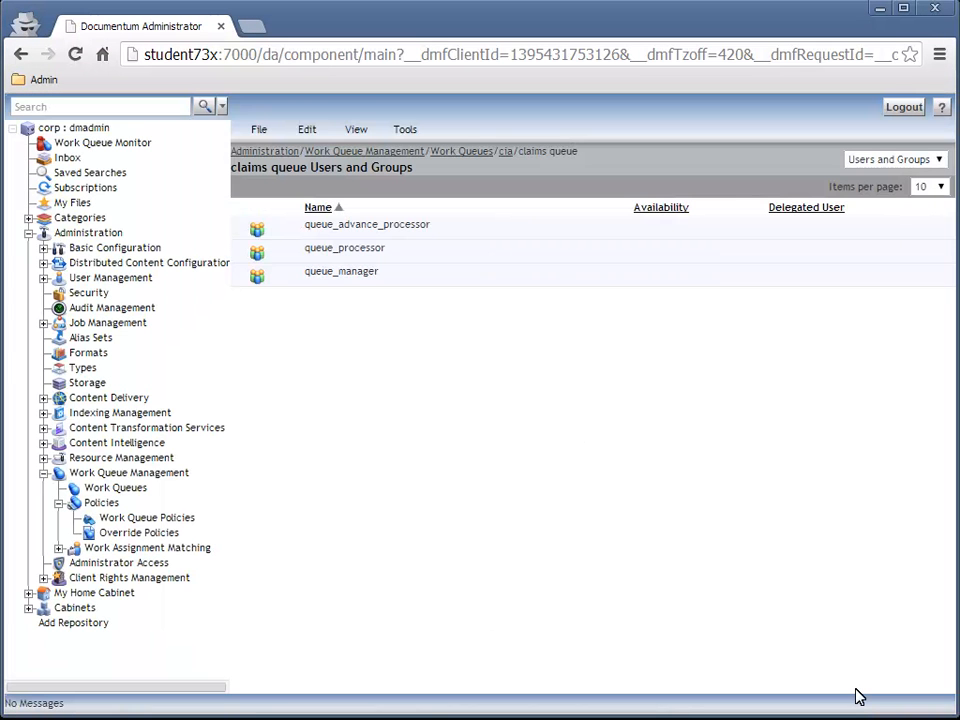
mouse_move(936, 10)
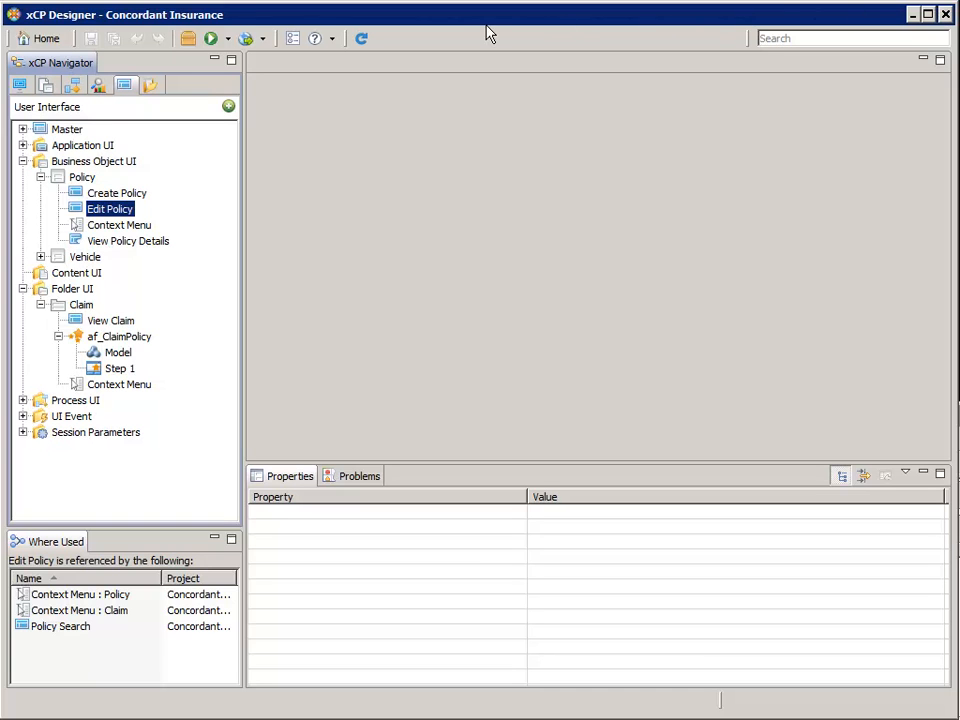
mouse_move(268, 108)
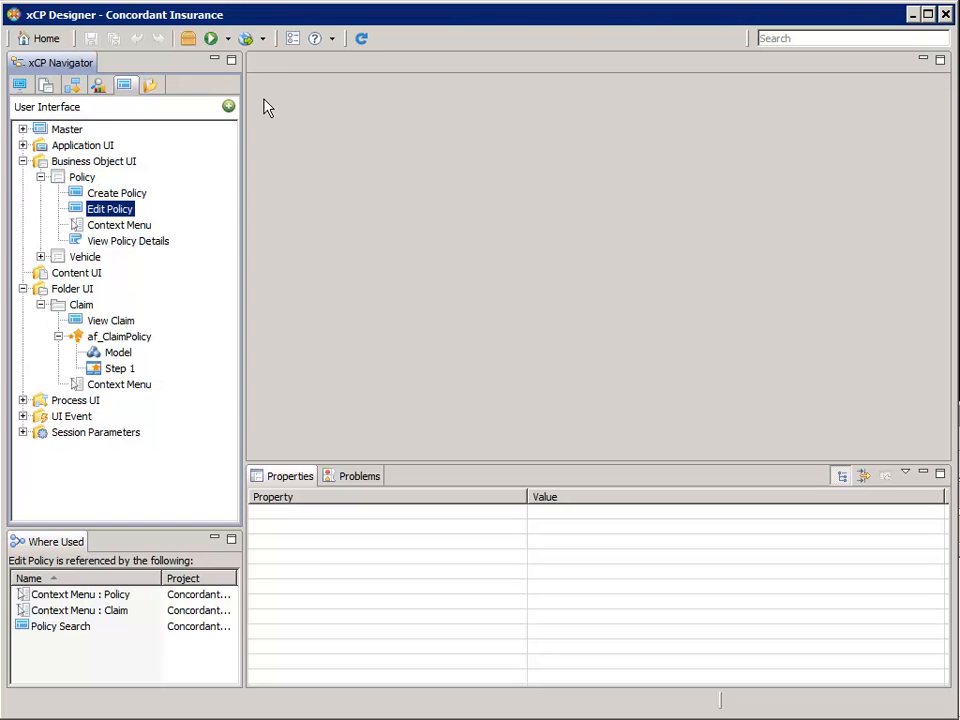